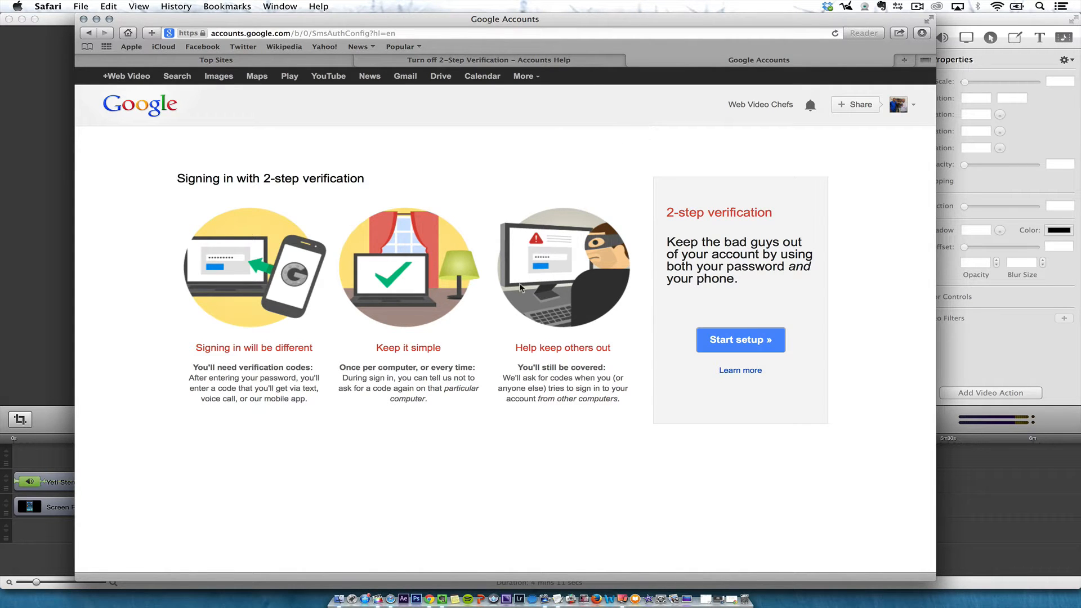
mouse_move(475, 480)
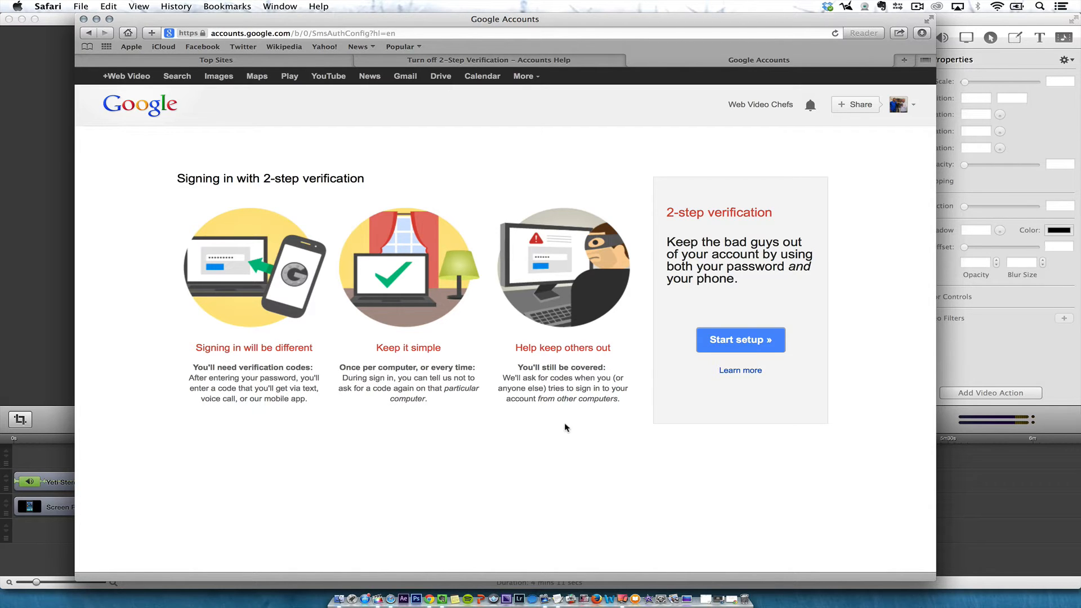
mouse_move(406, 163)
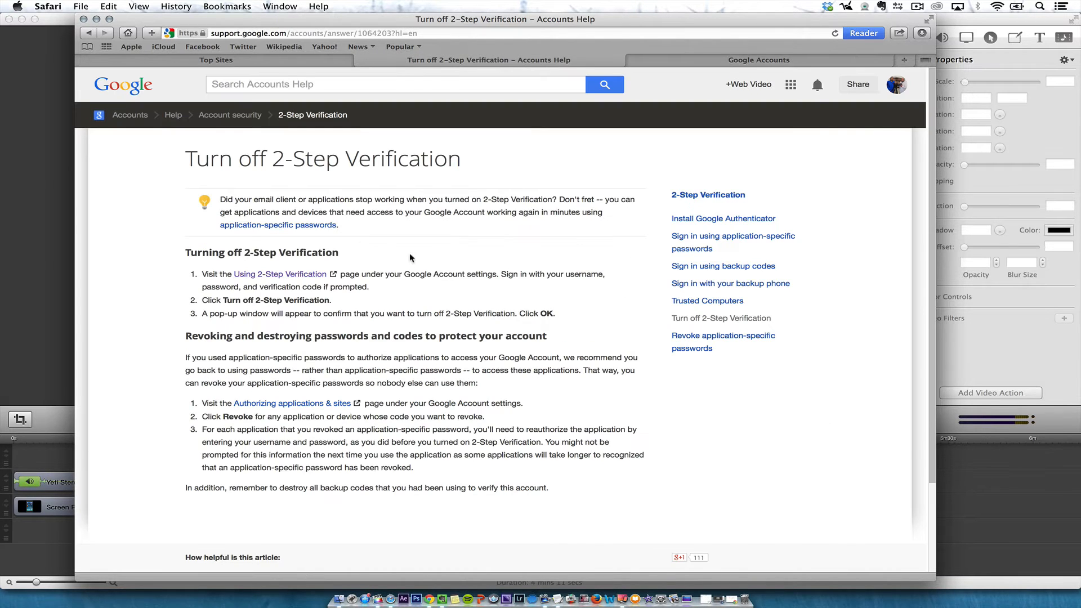
mouse_move(289, 215)
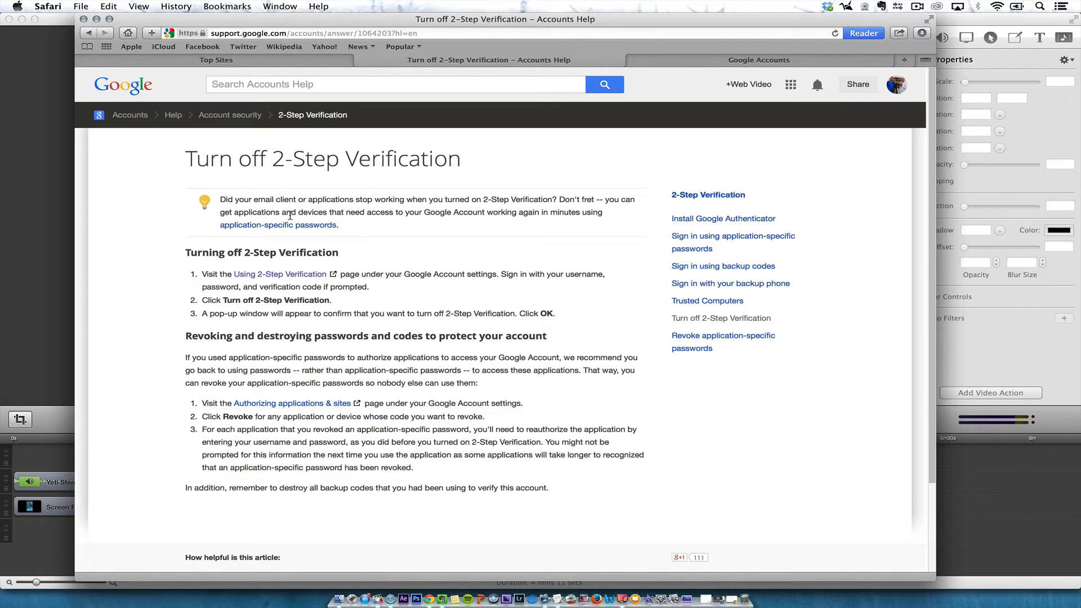
mouse_move(298, 201)
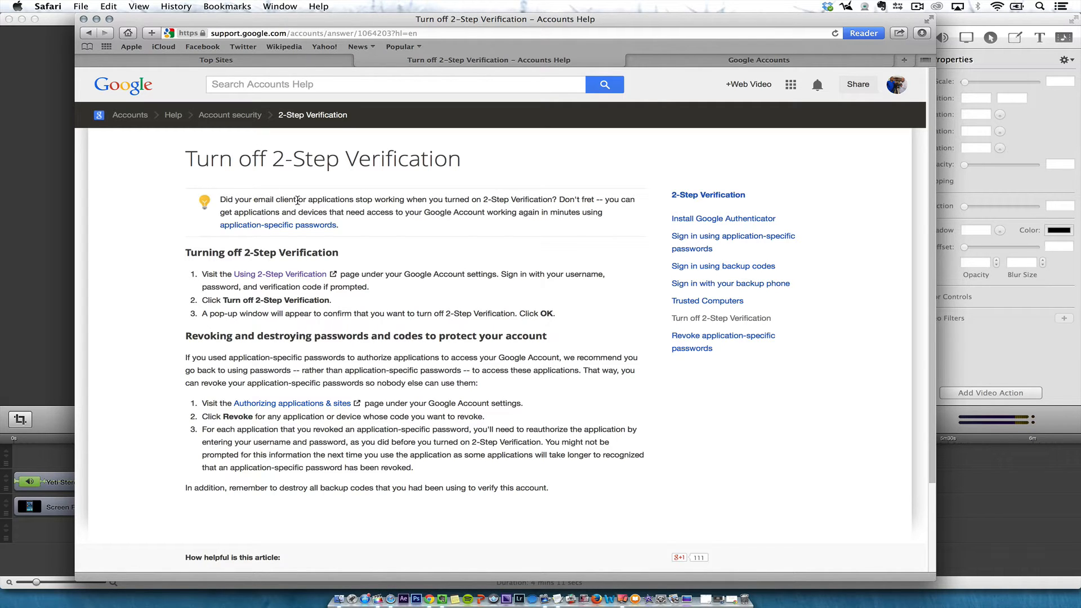
mouse_move(390, 527)
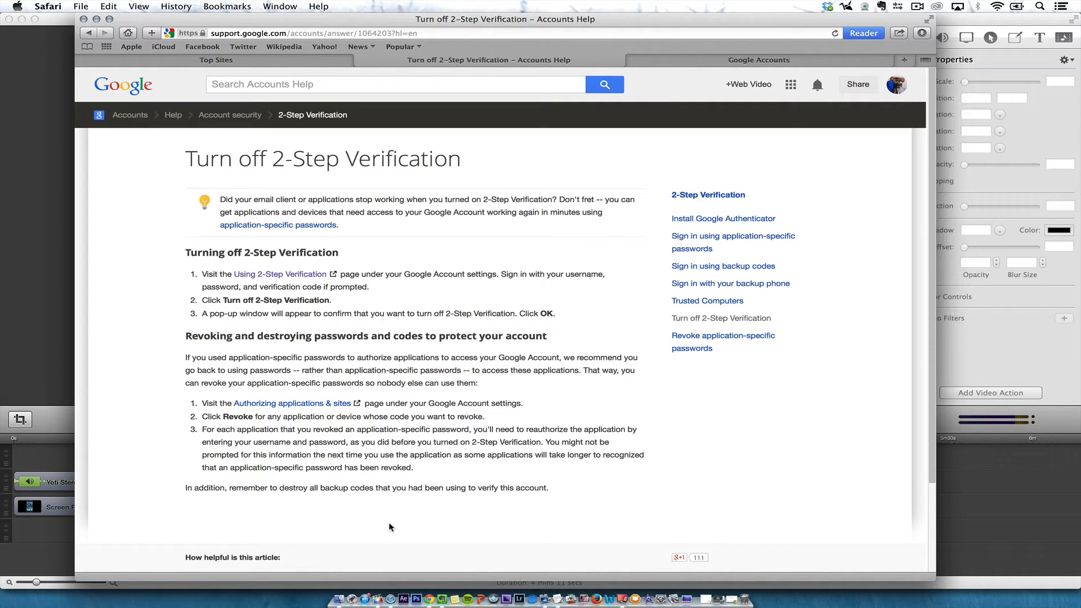
mouse_move(338, 427)
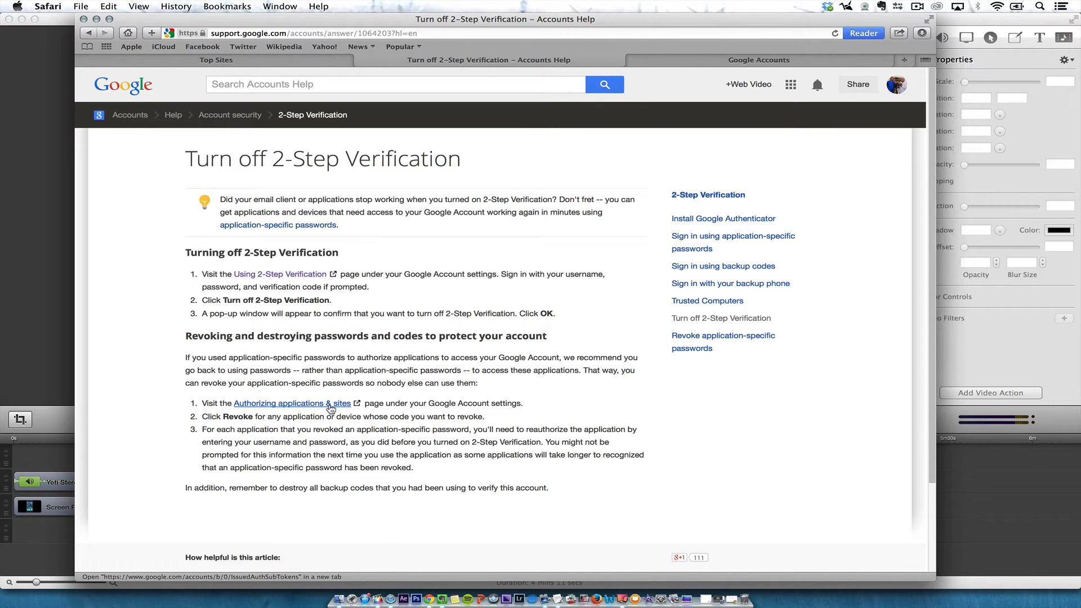
Go to the Authorized Access page listing connected services and application-specific passwords.
click(291, 403)
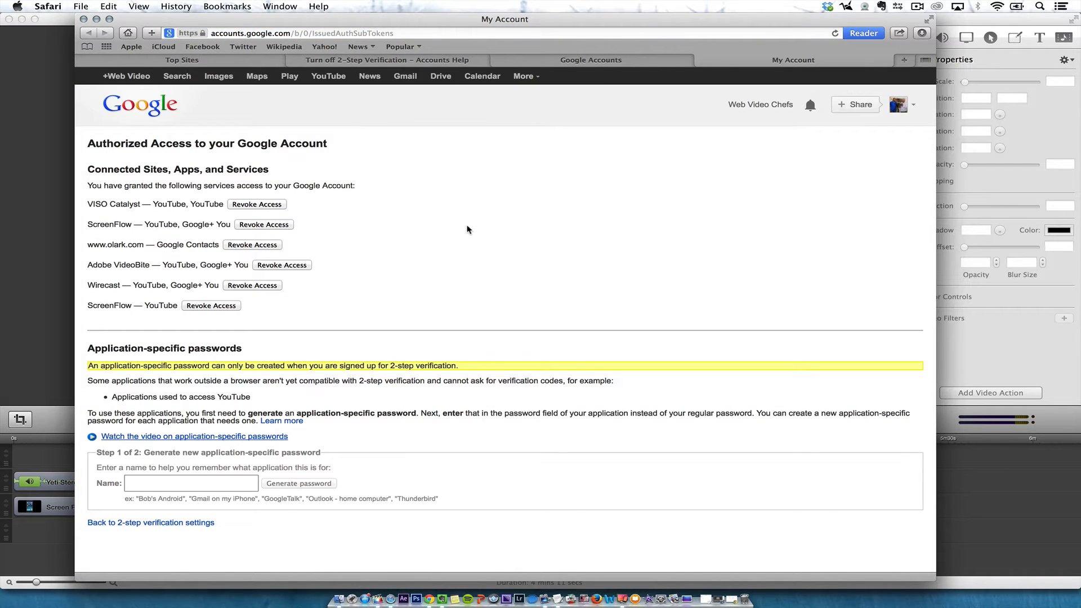
mouse_move(132, 219)
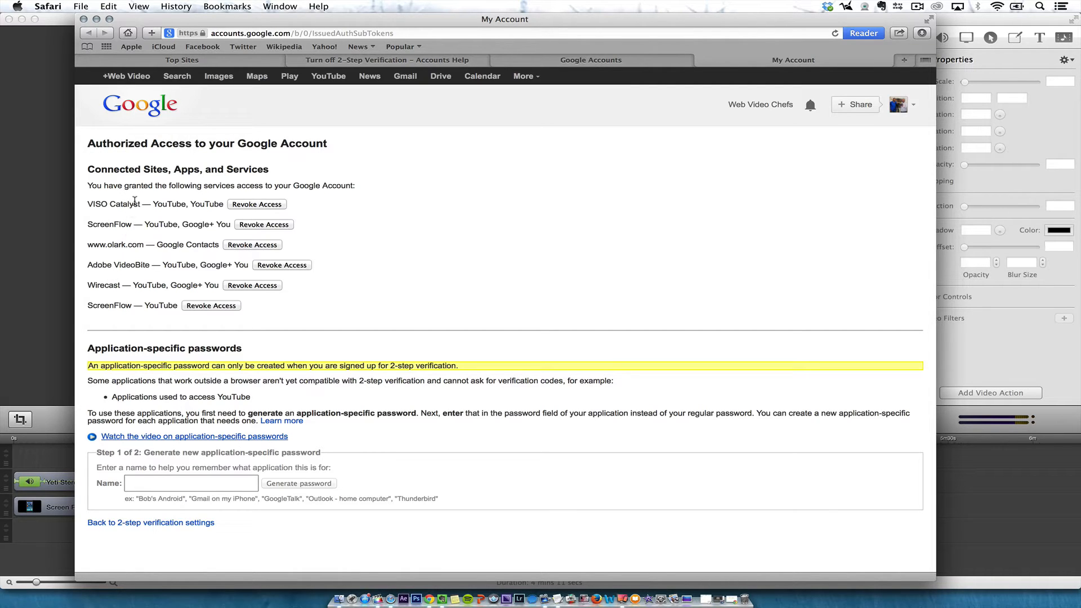
mouse_move(152, 360)
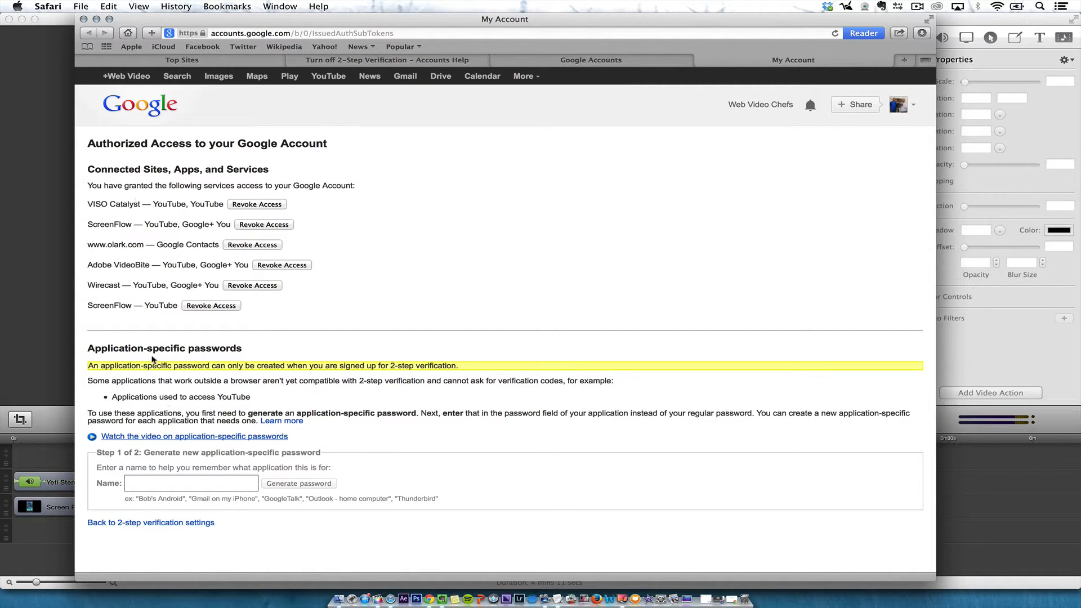
mouse_move(207, 374)
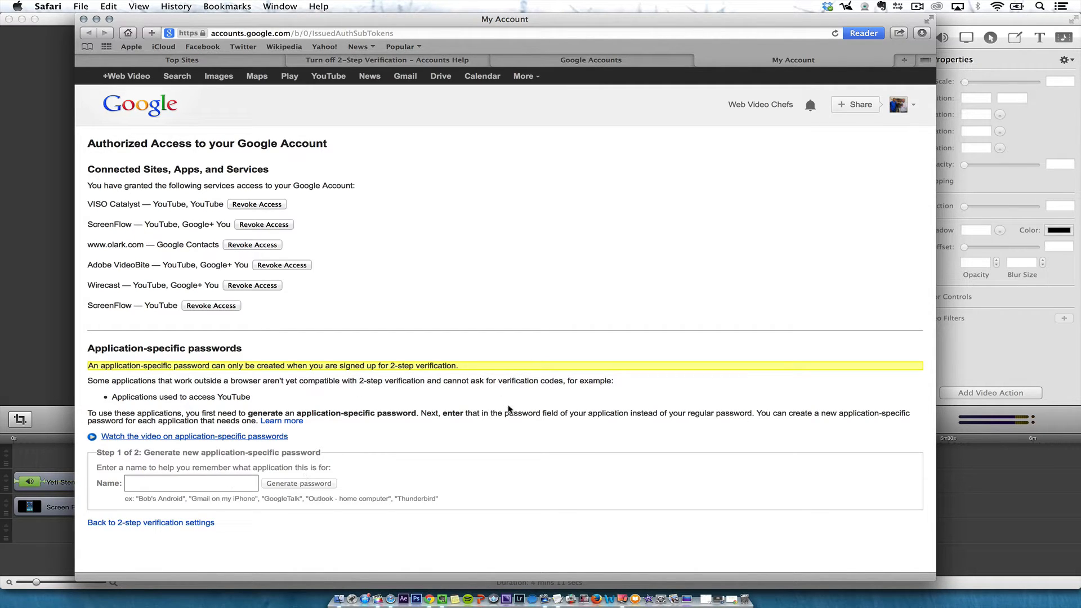
mouse_move(452, 265)
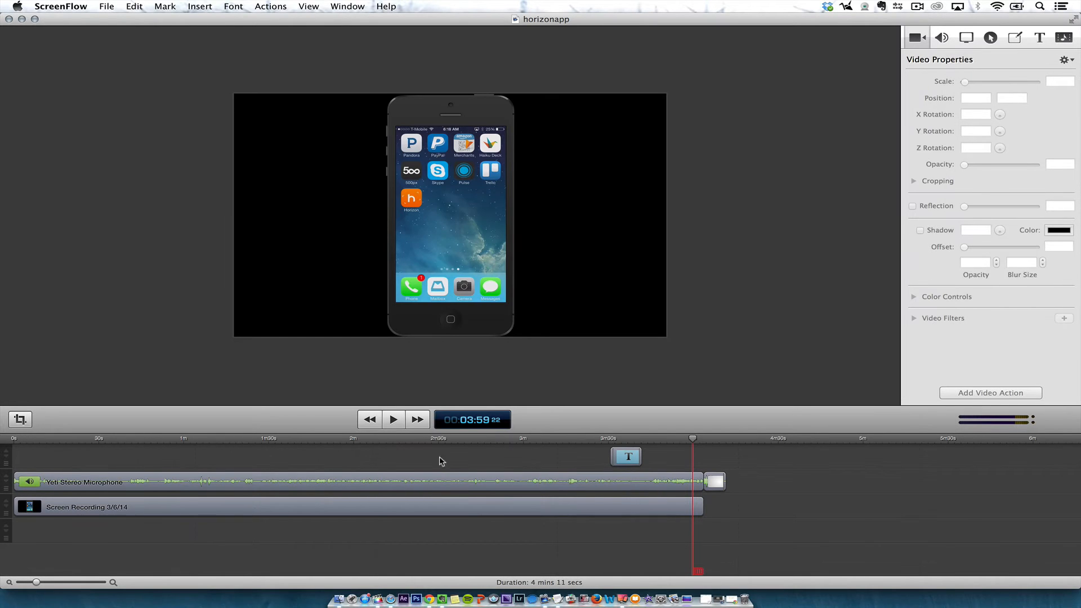
mouse_move(374, 586)
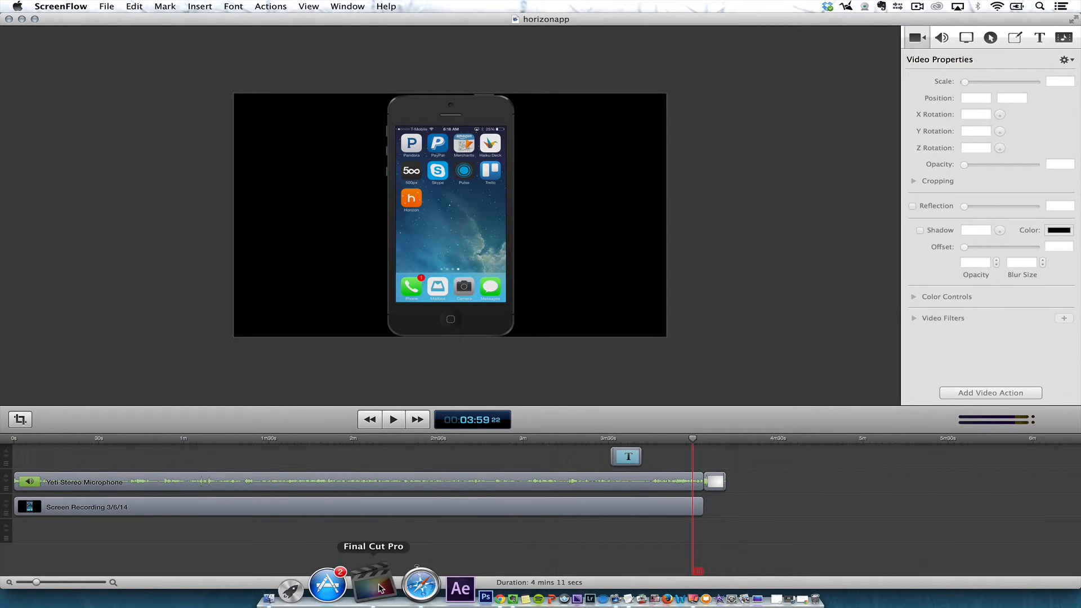
Switch to Final Cut Pro and scrub the Vertical clip at a few different moments.
click(374, 586)
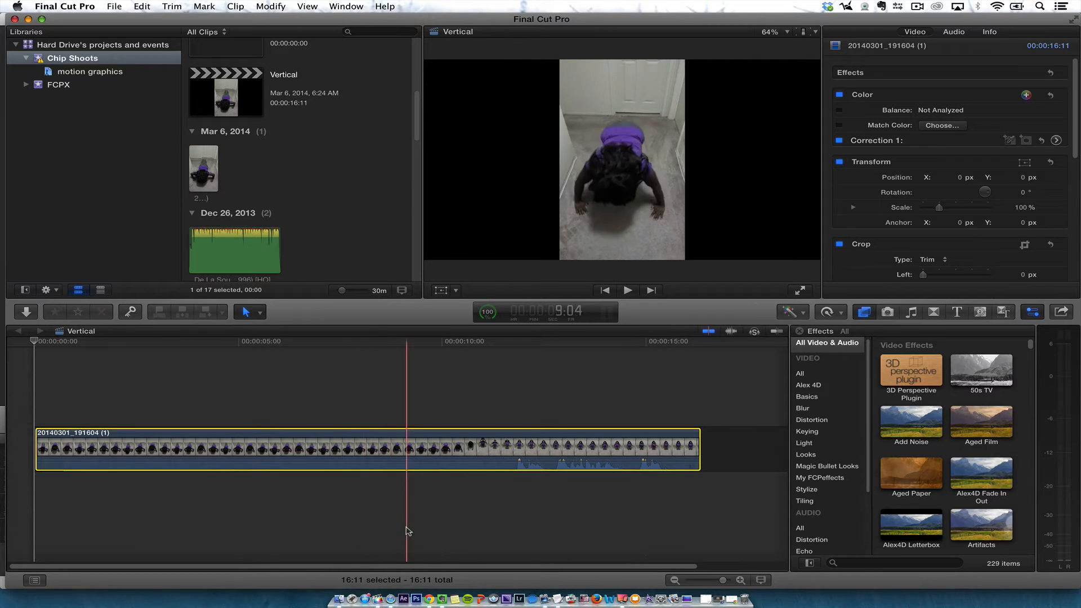
click(316, 348)
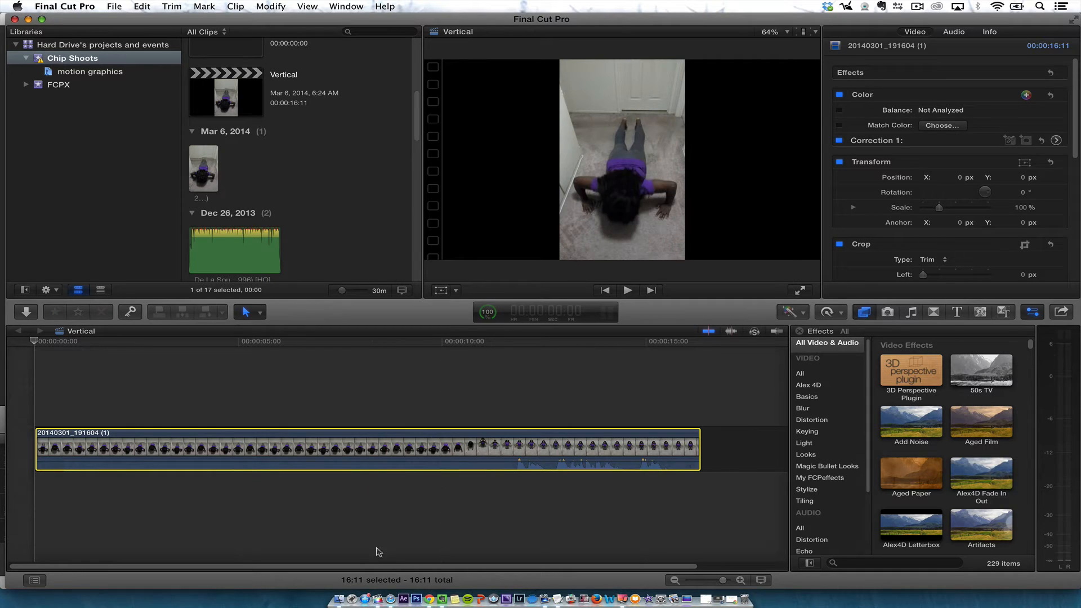
click(365, 448)
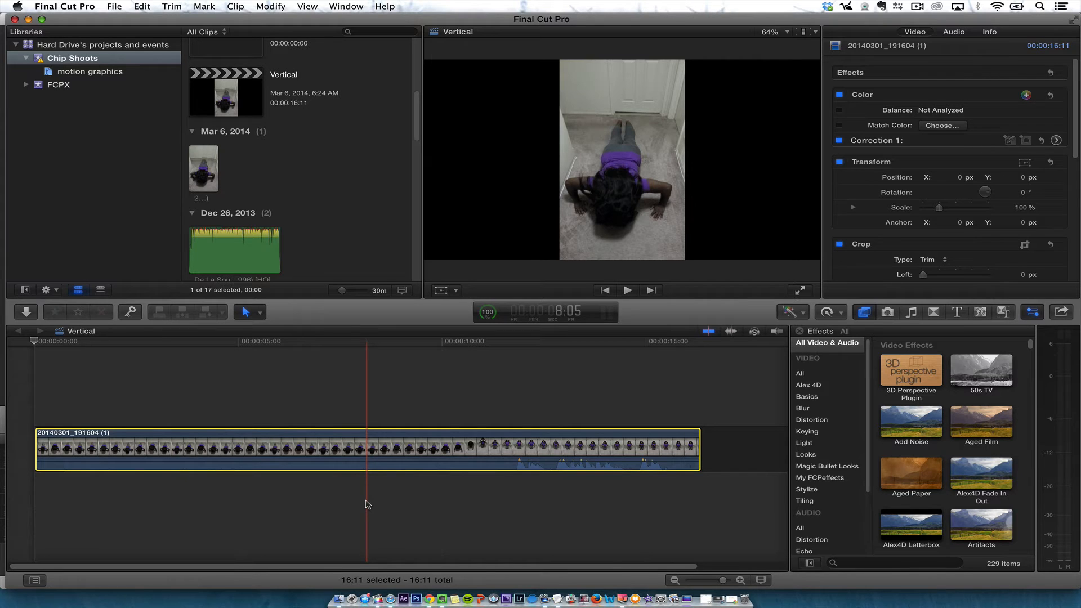
click(293, 344)
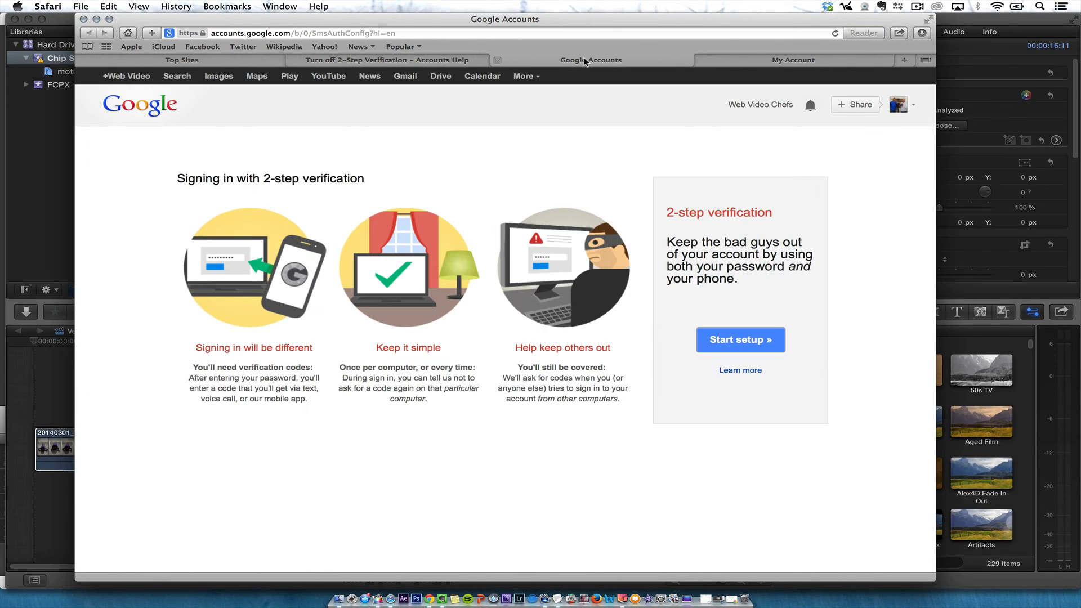
mouse_move(783, 82)
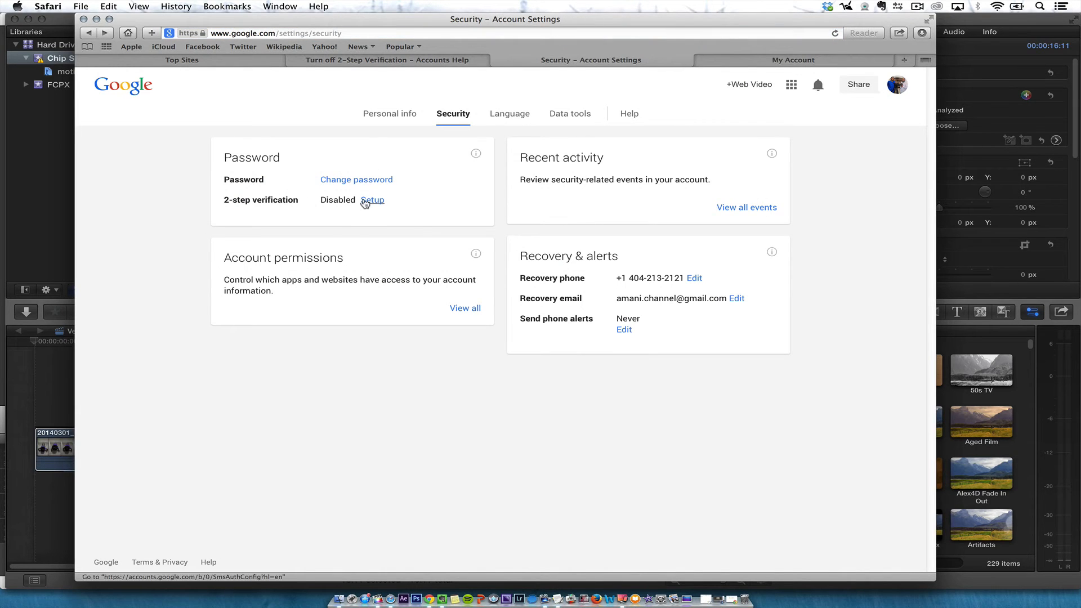
Start 2-step verification setup from the Security settings showing it as Disabled.
click(372, 200)
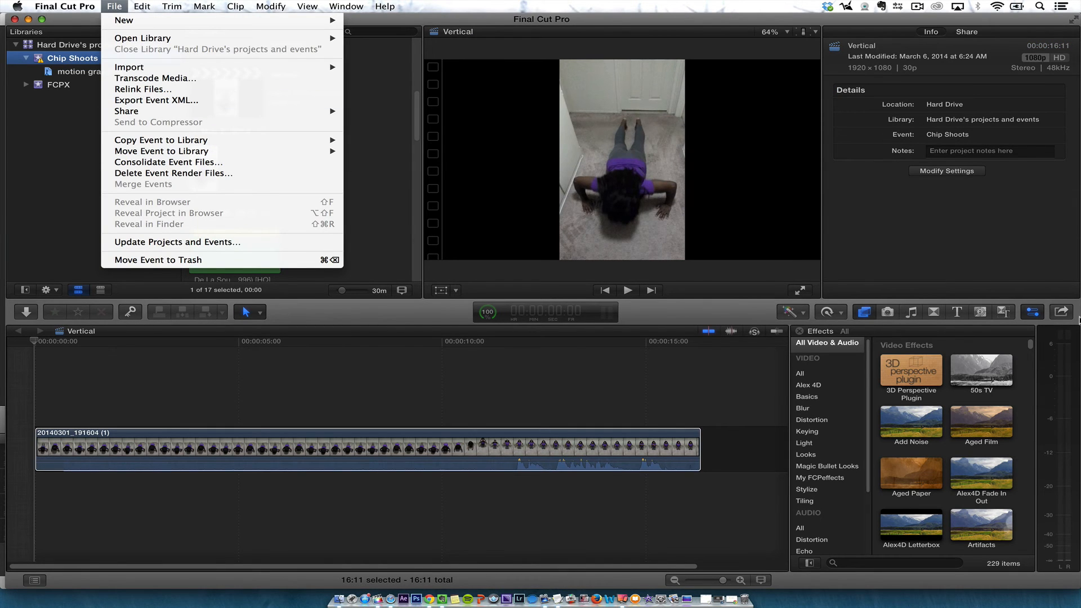
Add a YouTube destination with account 'webvide' and password, remembered in the keychain.
click(1060, 313)
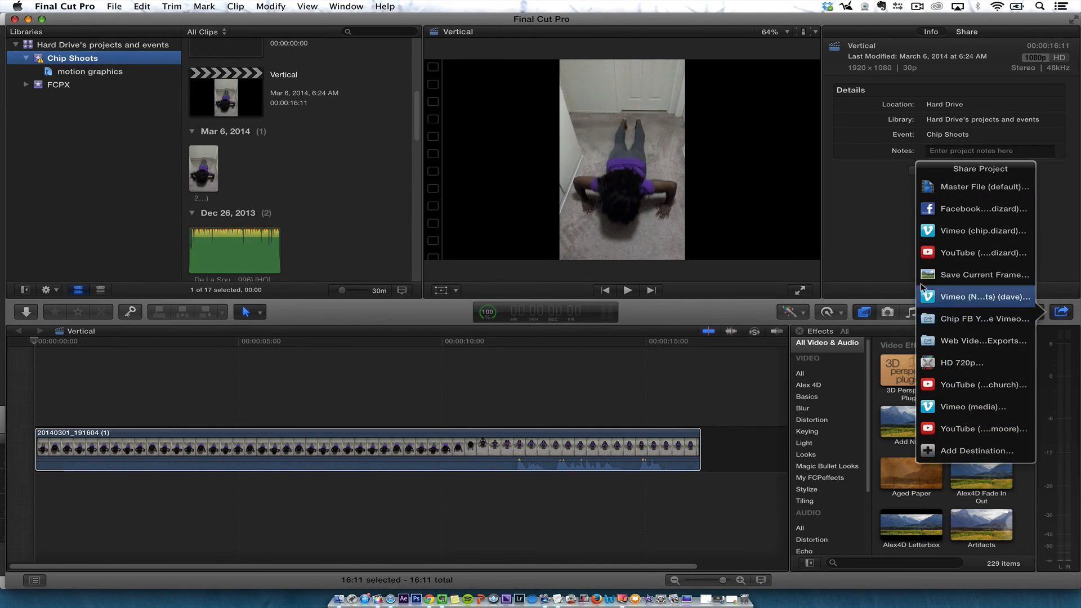
click(977, 450)
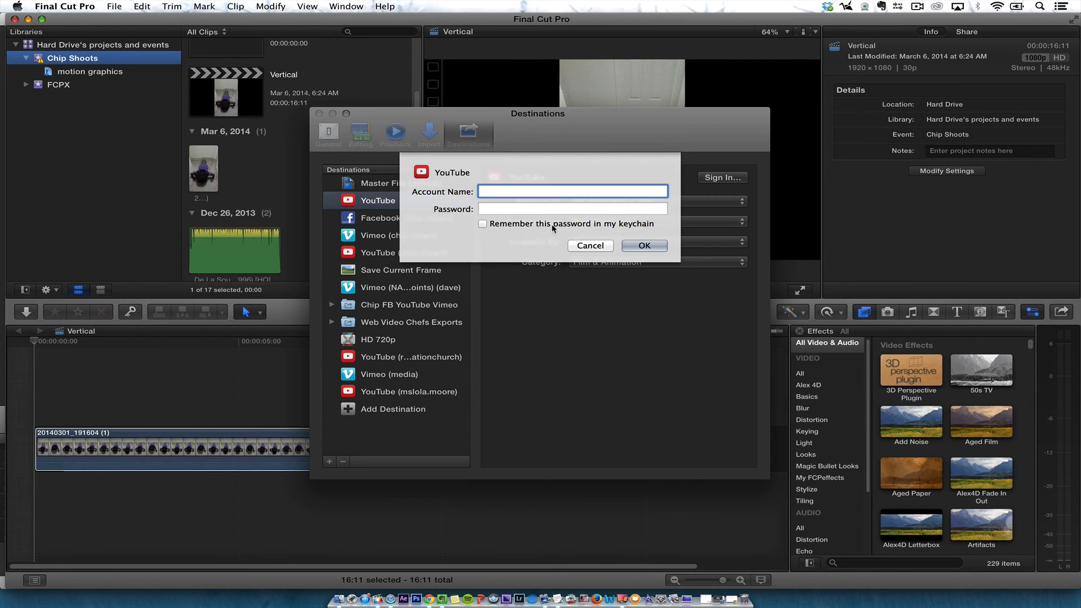
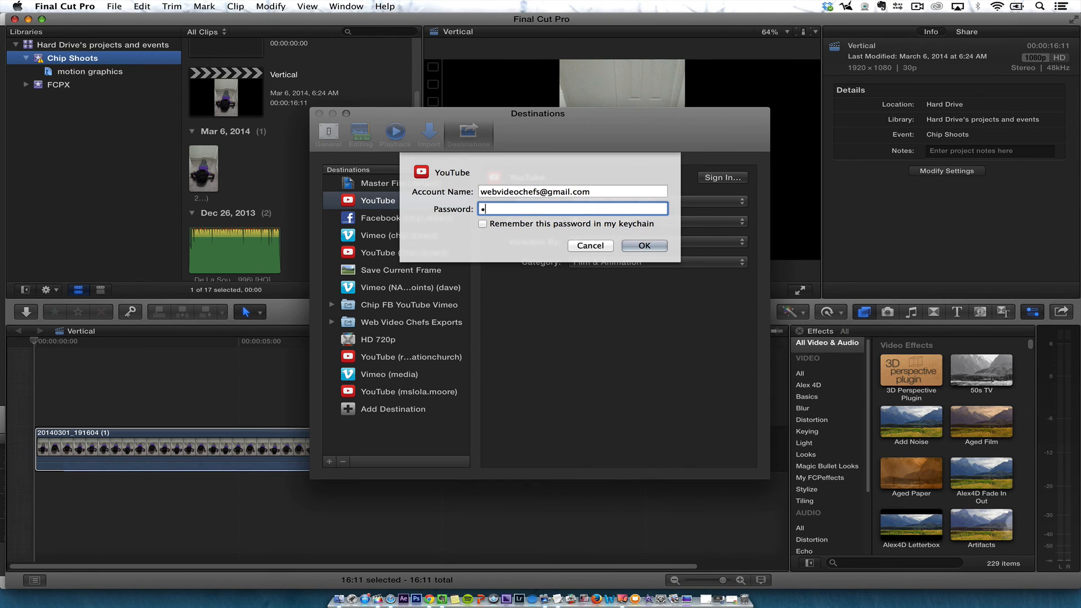
text(password)
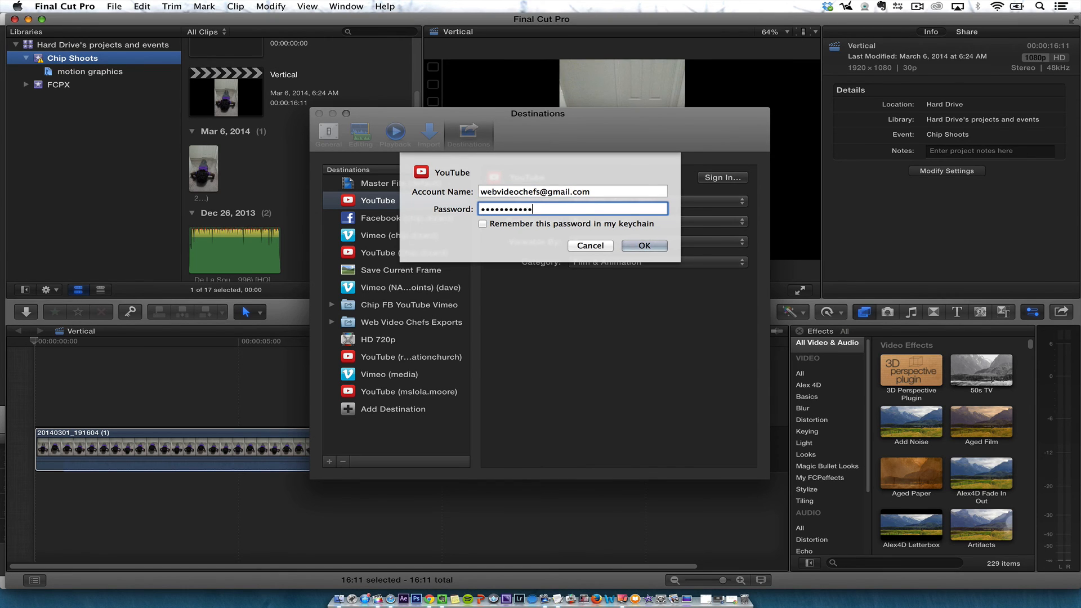
click(482, 224)
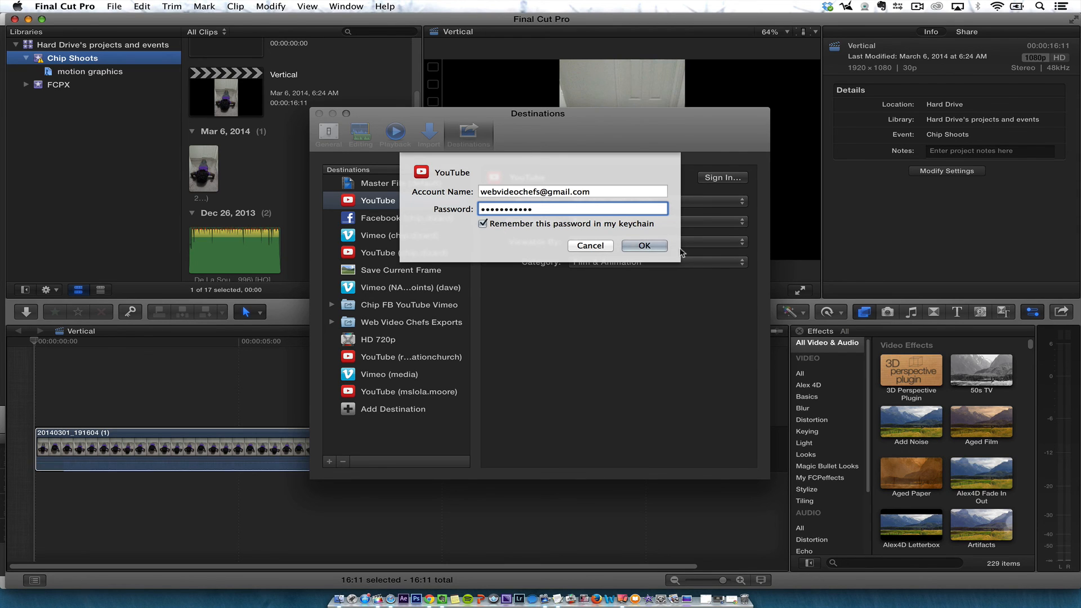
Sign in, set the YouTube upload resolution to HD 1080p, and close Destinations.
click(643, 245)
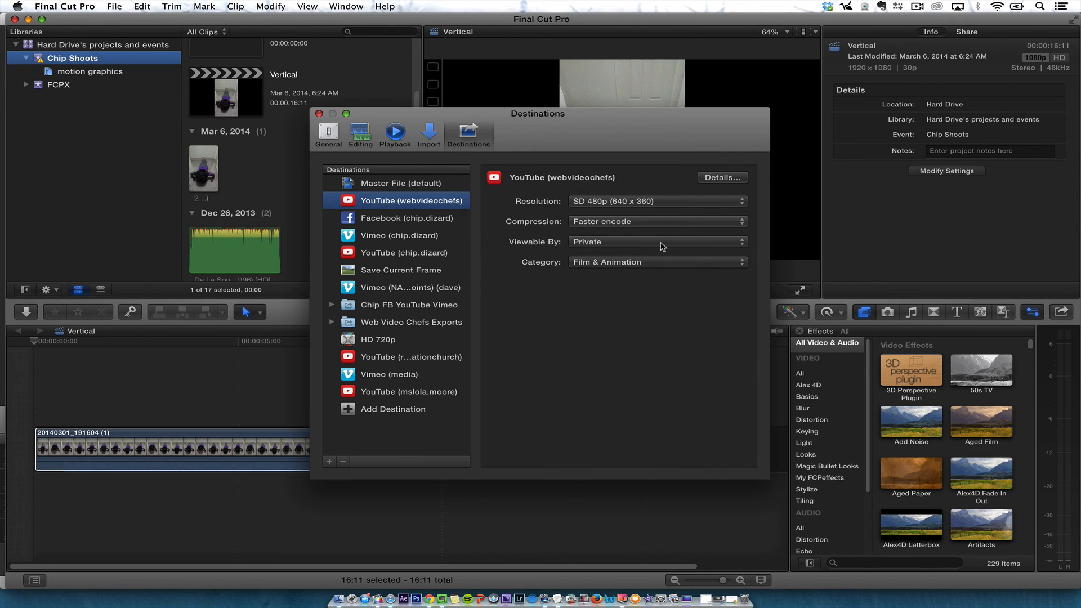
mouse_move(524, 149)
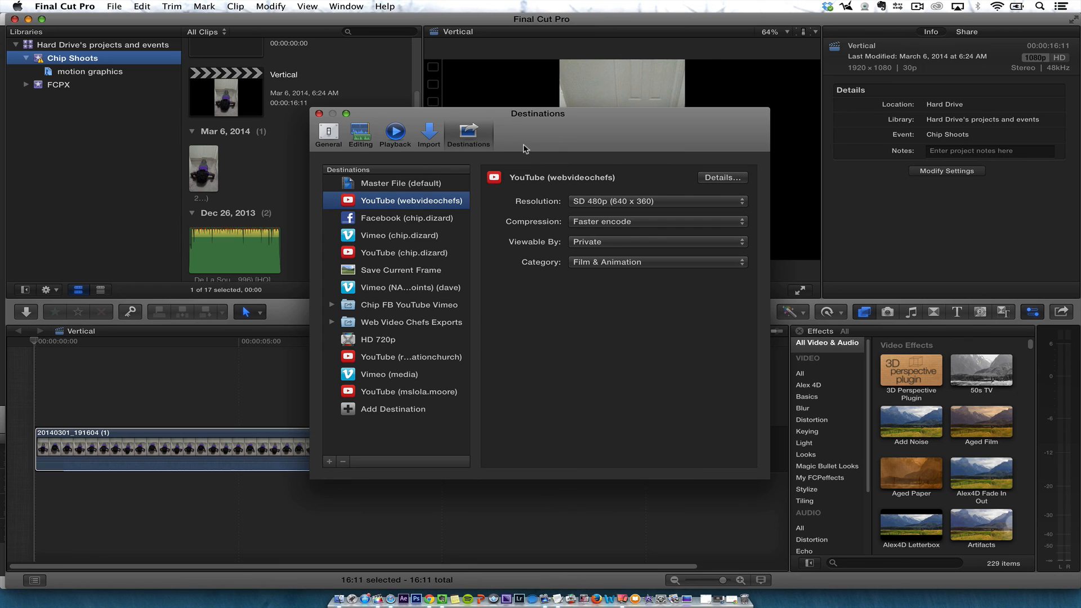
click(655, 200)
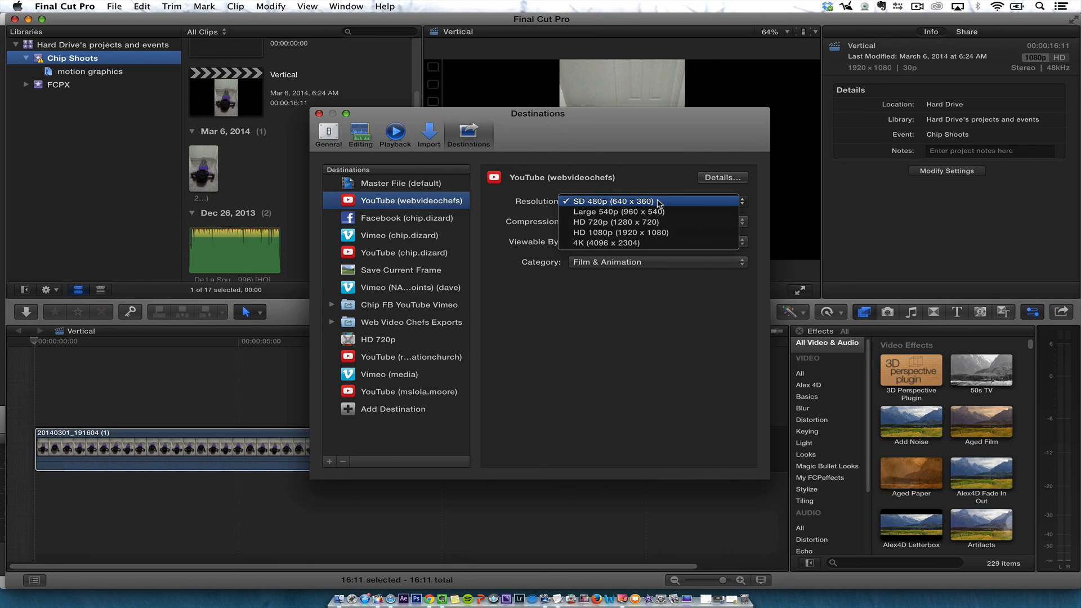
click(620, 232)
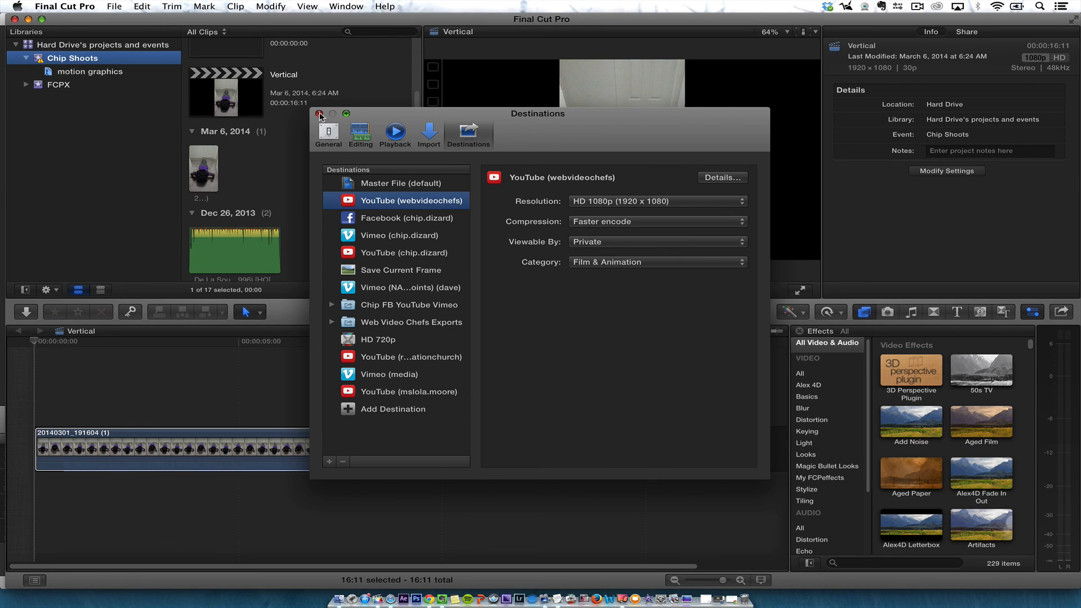
click(320, 114)
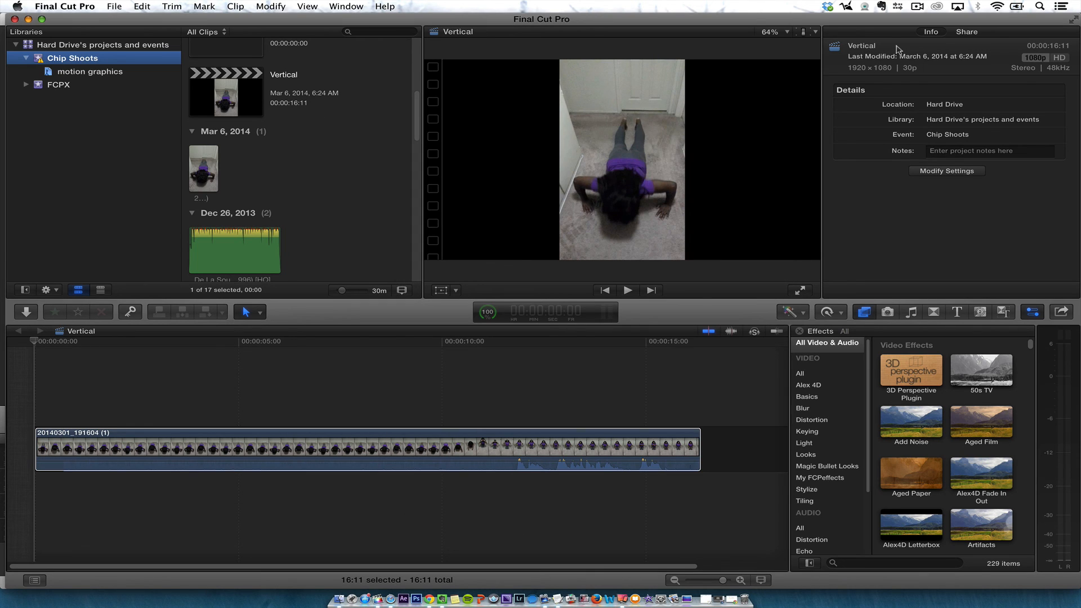